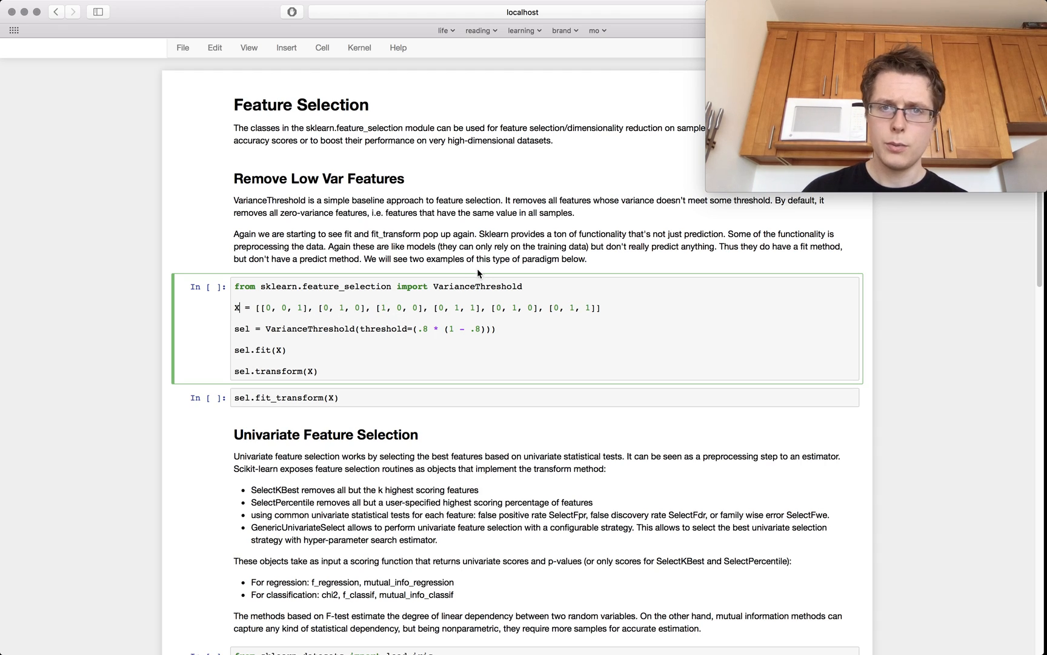
# Execute the VarianceThreshold cell, outputting the two-column array with the low-variance feature removed
pyautogui.doubleClick(309, 328)
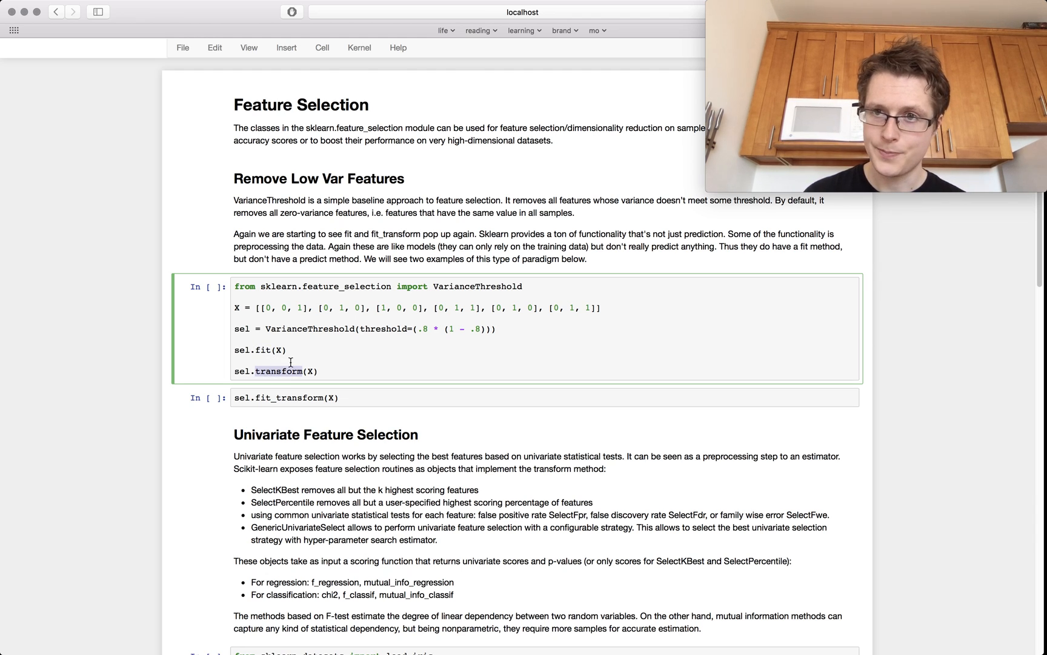
pyautogui.press('shift+enter')
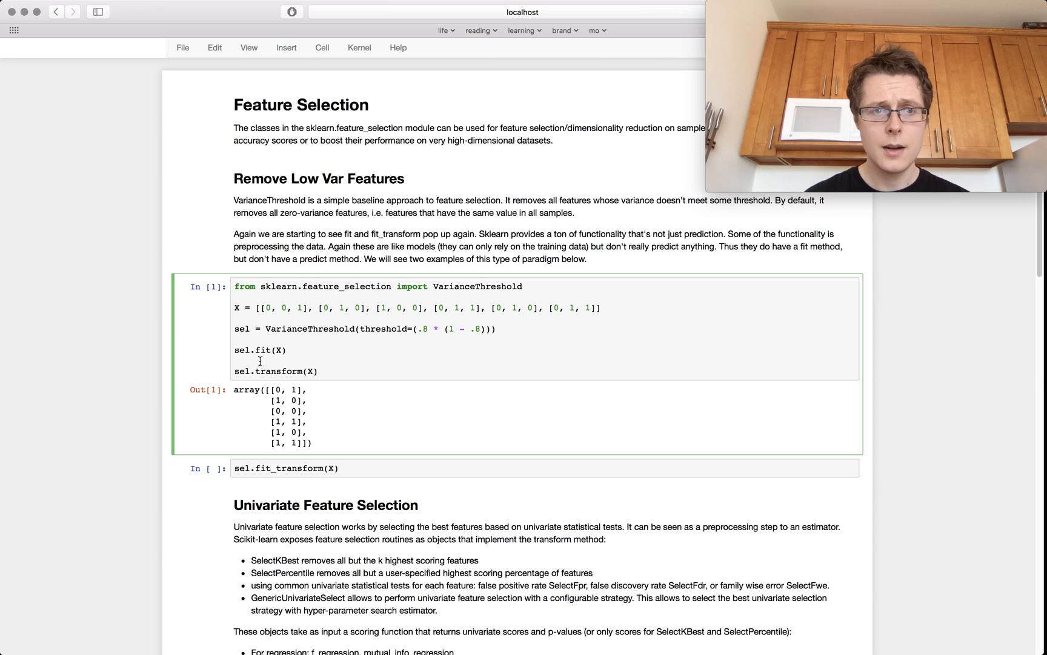
# Enter the sel.fit_transform(X) cell to produce the same two-column reduced array
pyautogui.doubleClick(266, 348)
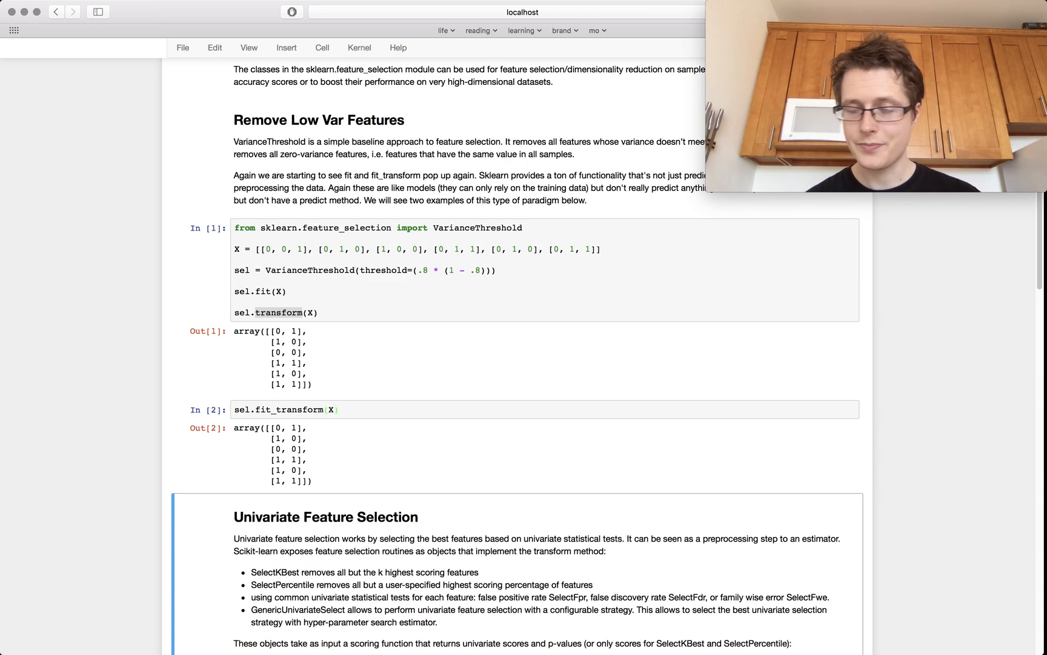
pyautogui.scroll(-3)
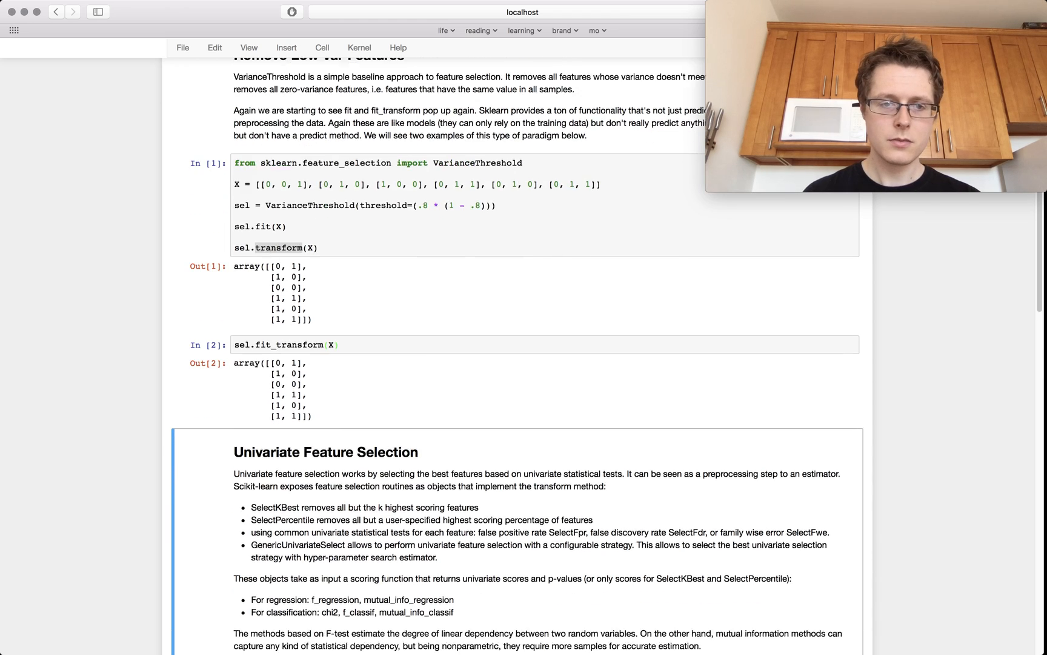
pyautogui.scroll(-3)
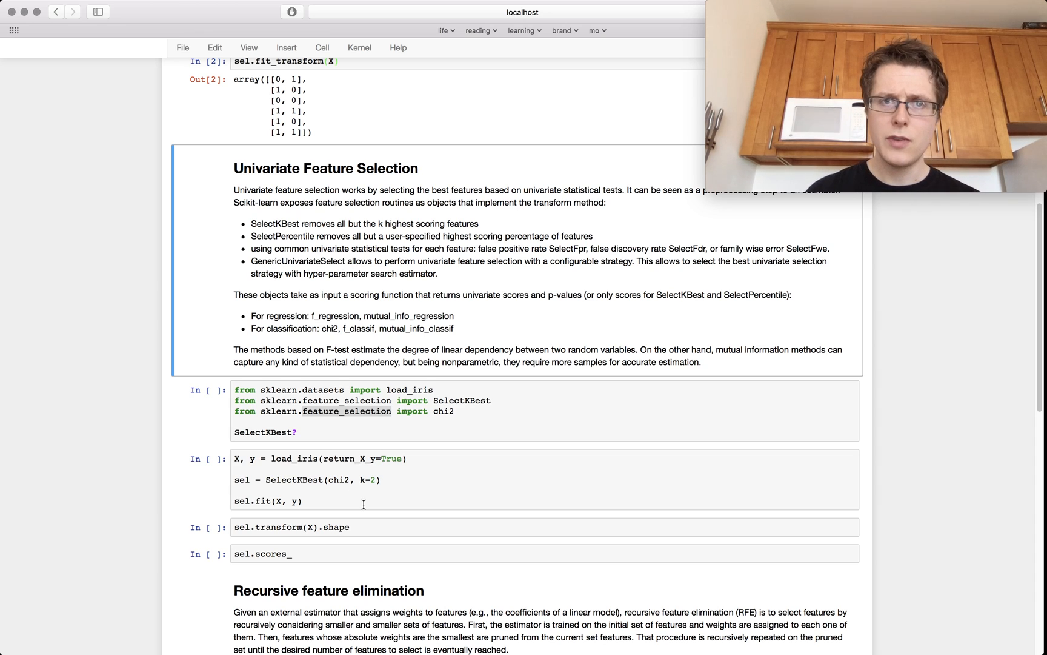
pyautogui.scroll(-3)
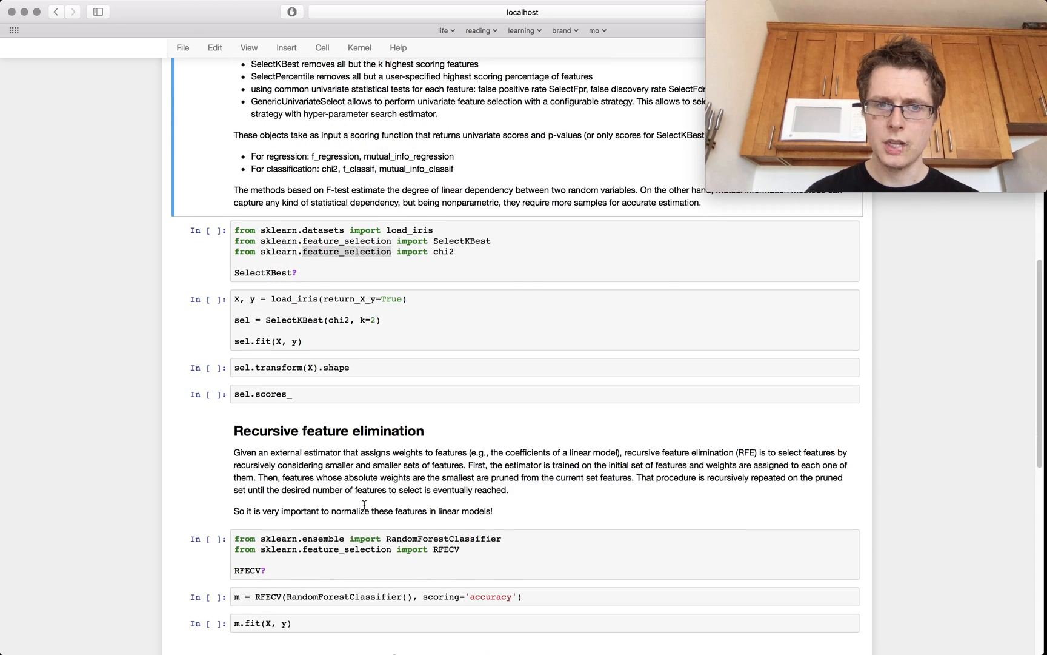
pyautogui.scroll(-3)
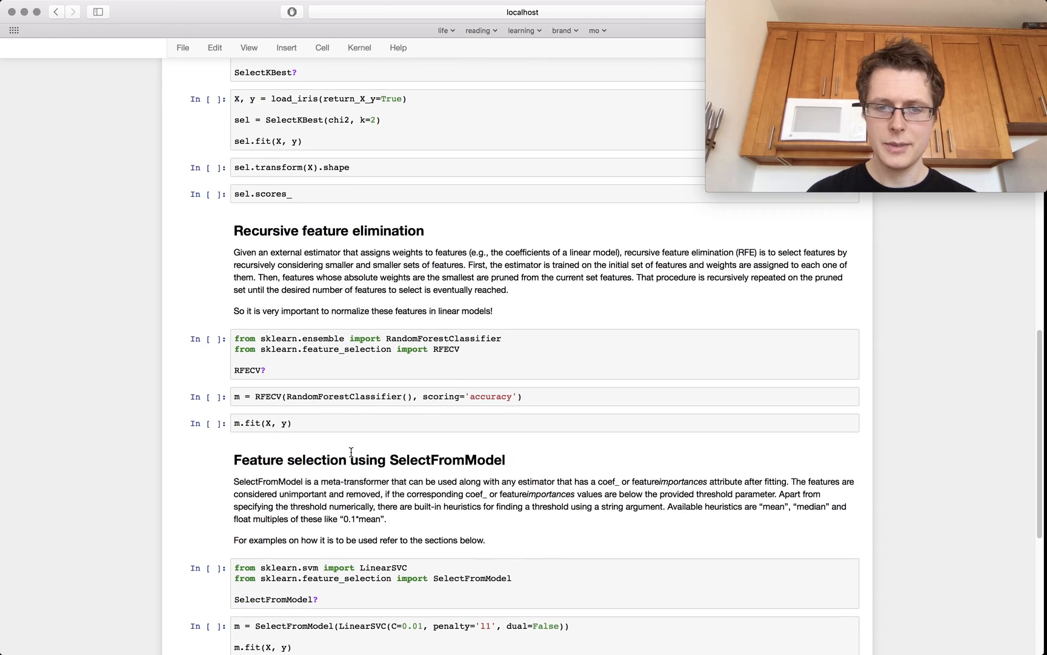
pyautogui.scroll(-3)
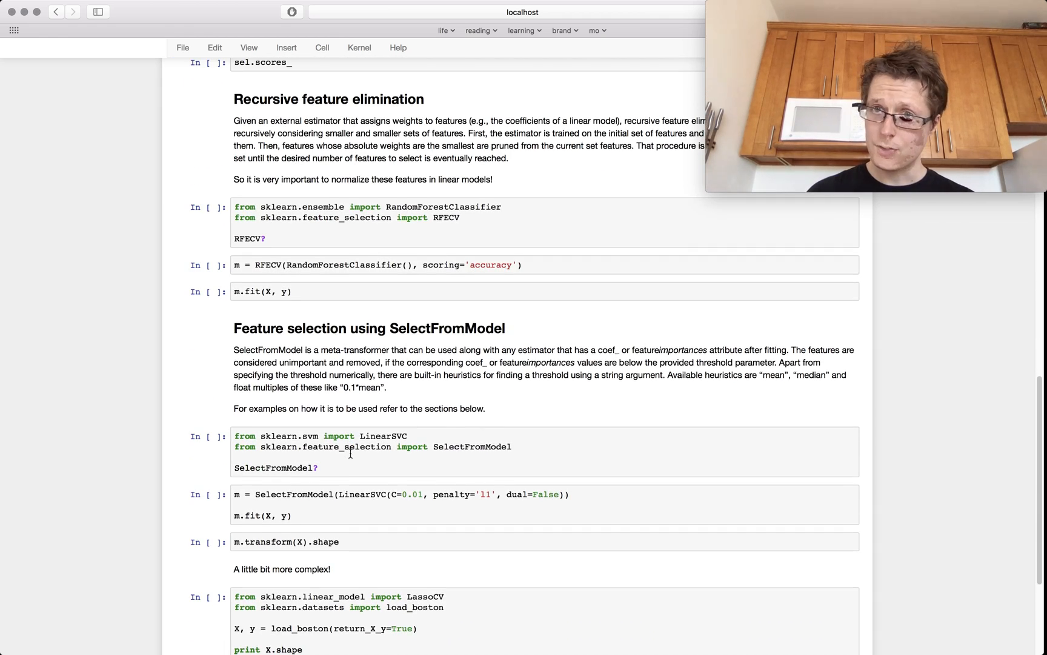
pyautogui.scroll(-3)
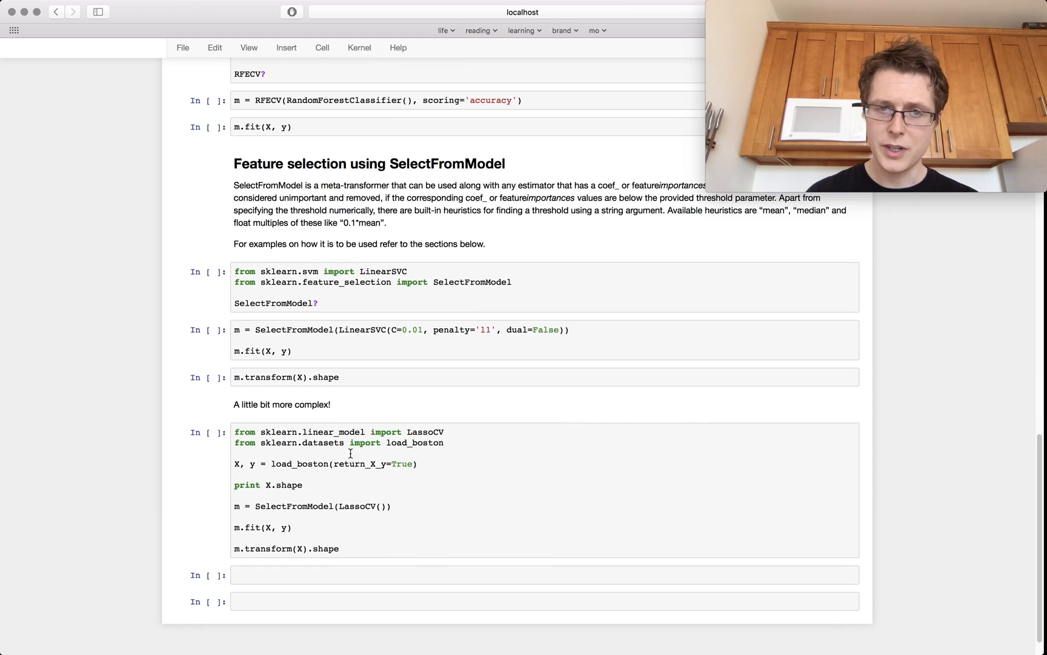
pyautogui.scroll(3)
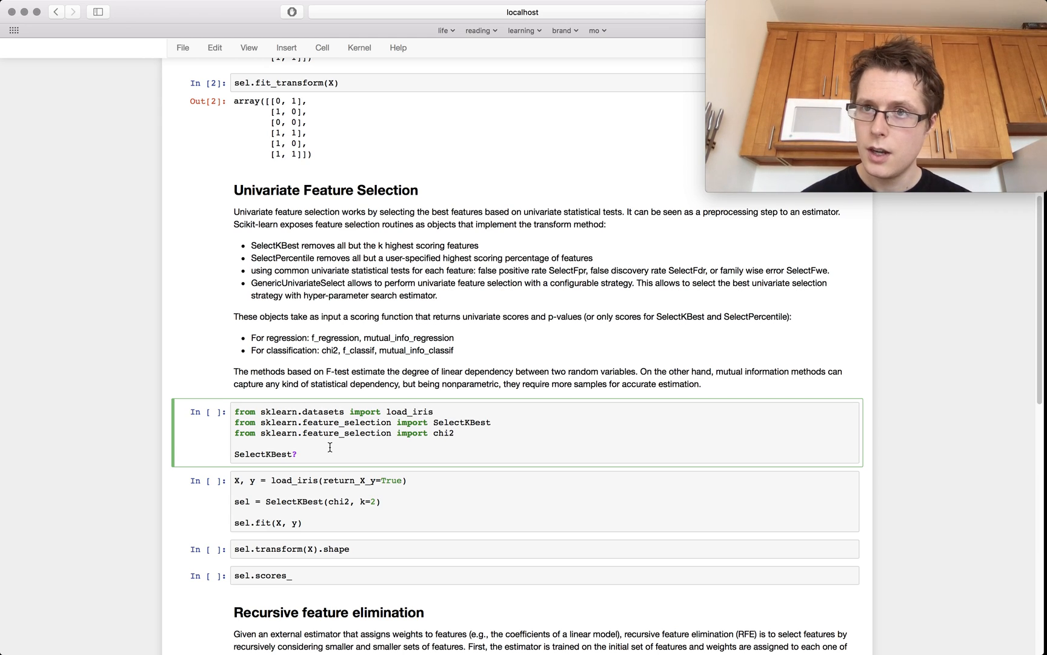
pyautogui.moveTo(327, 333)
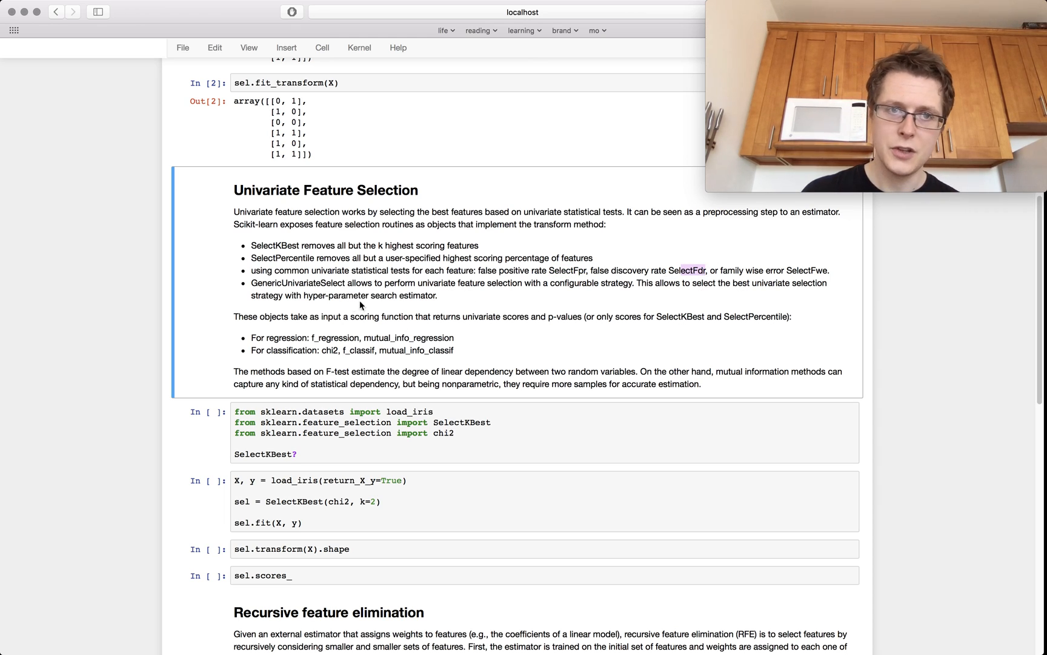
# Run the iris and SelectKBest import cell, showing the SelectKBest docstring with score_func and k
pyautogui.doubleClick(303, 283)
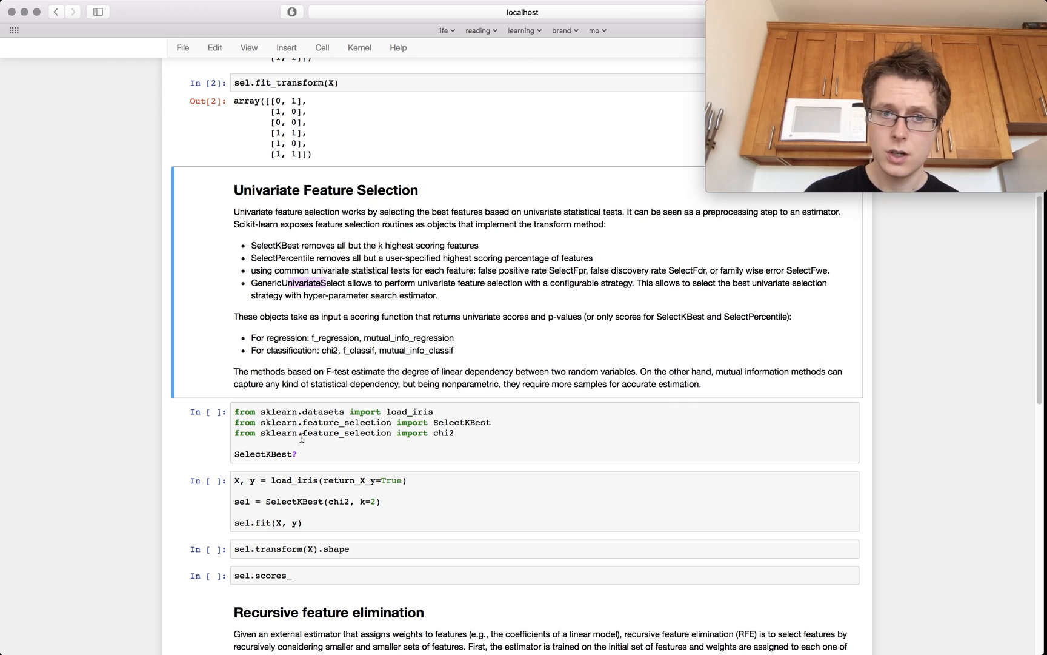
pyautogui.click(299, 443)
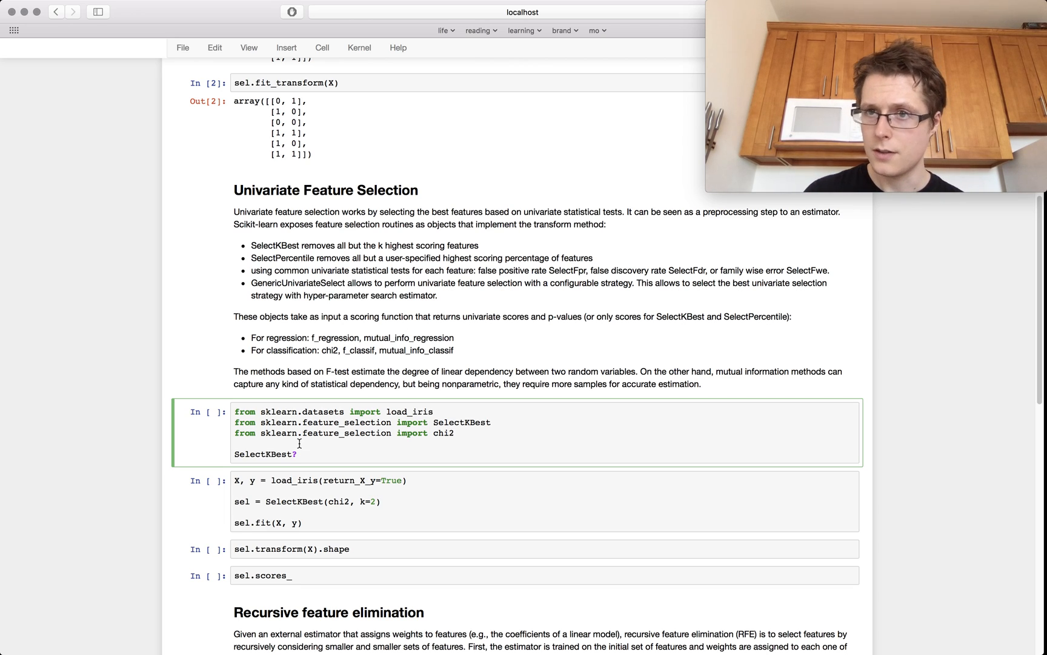
pyautogui.press('shift+Enter')
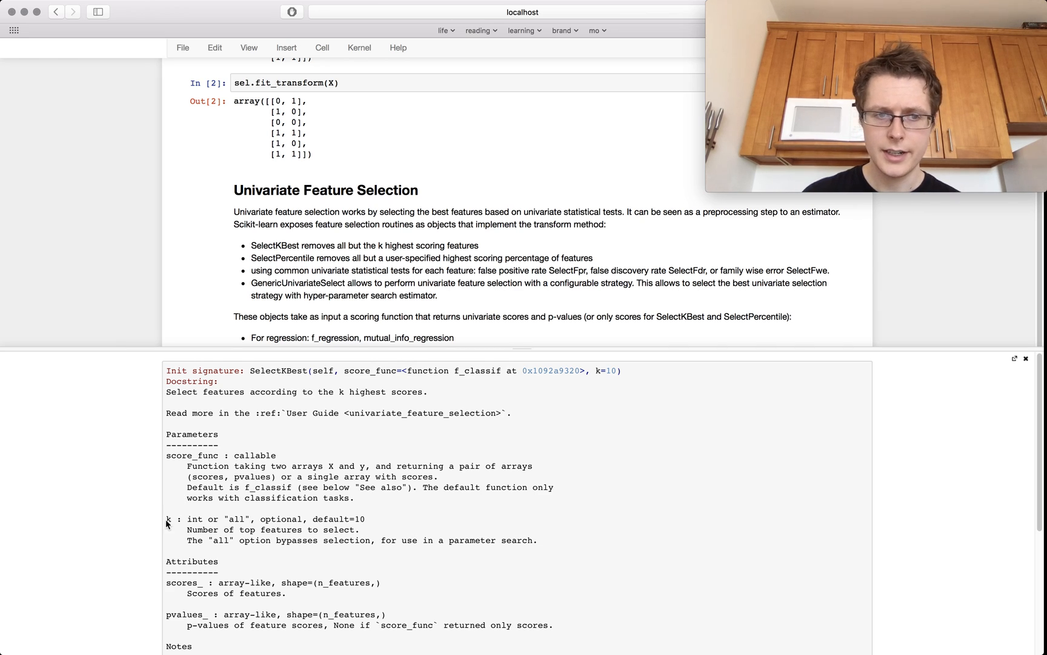
pyautogui.moveTo(580, 431)
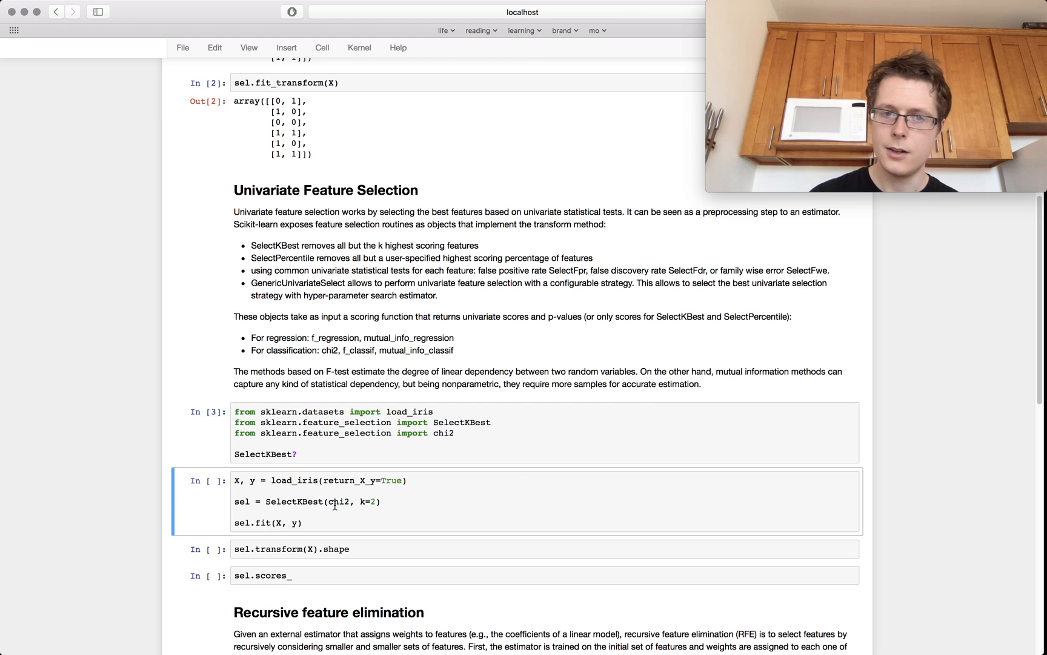
# Review the chi2 SelectKBest results: fitted selector, shape (150, 2) and the four feature scores
pyautogui.doubleClick(339, 502)
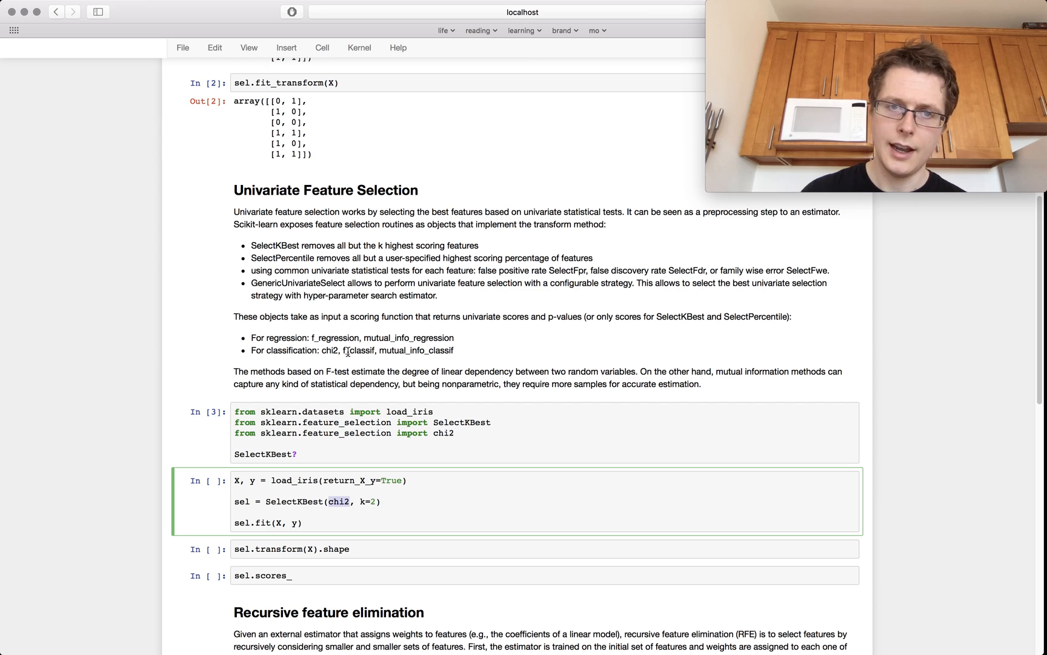
pyautogui.moveTo(360, 383)
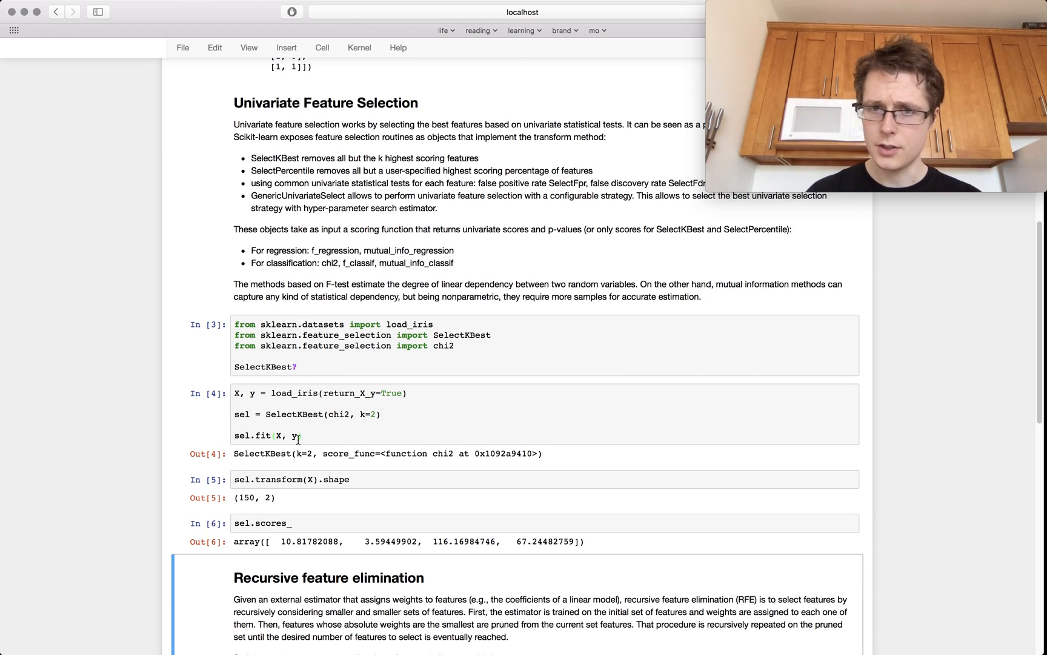
pyautogui.scroll(-3)
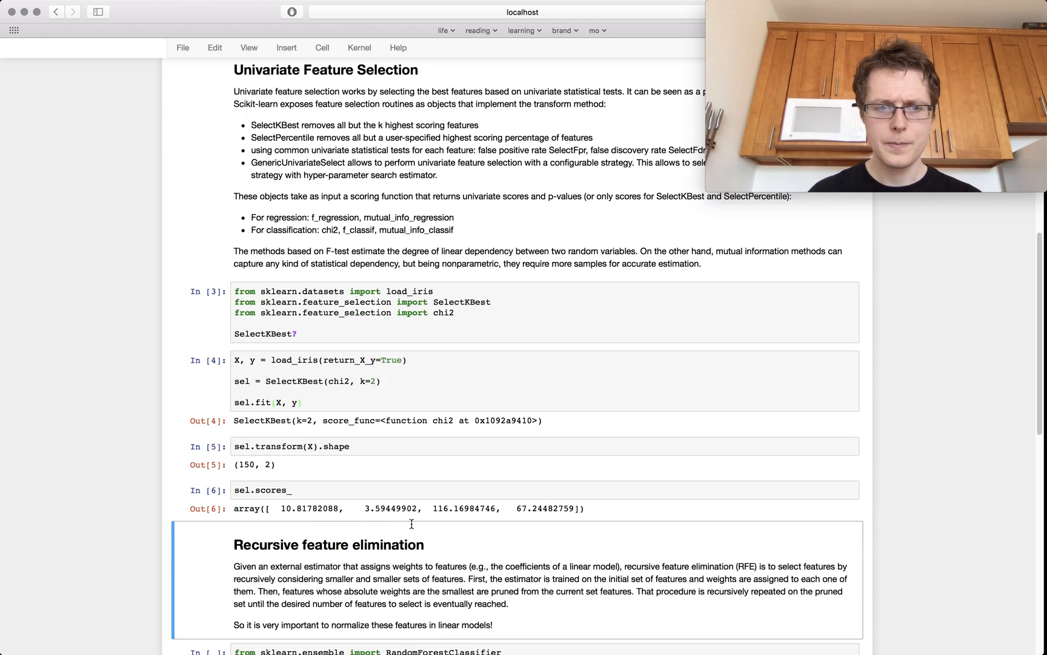
pyautogui.scroll(-3)
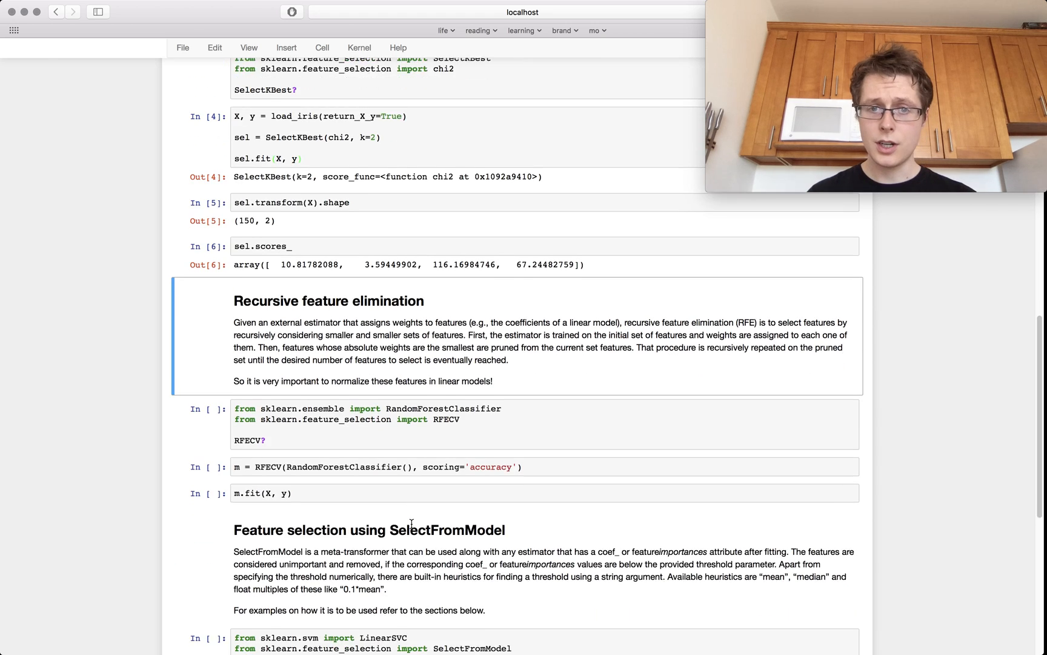
pyautogui.scroll(-3)
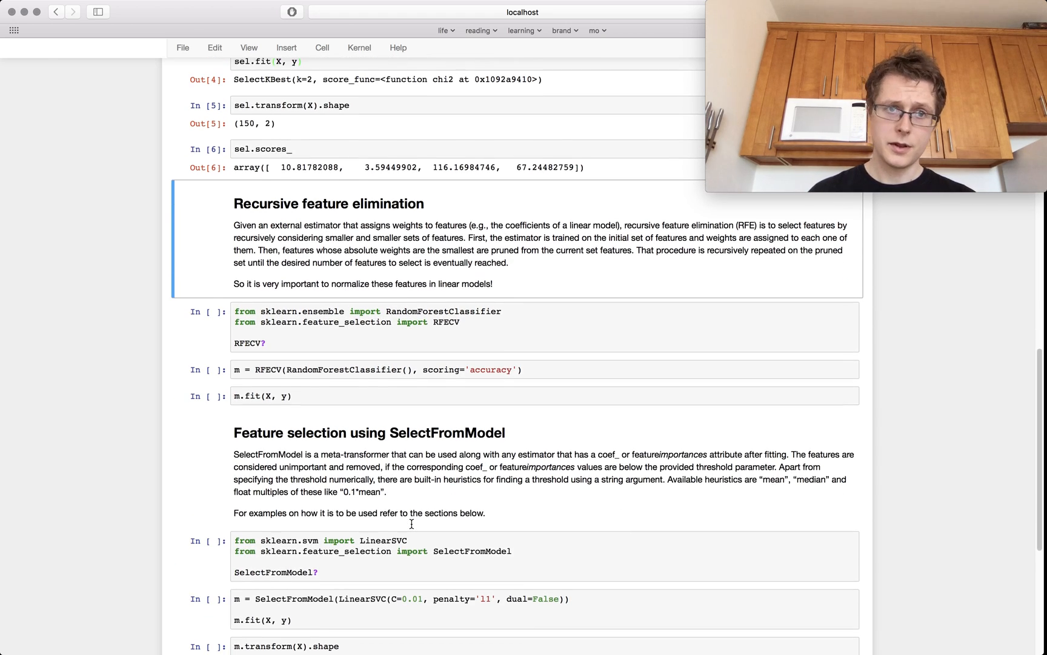
pyautogui.scroll(-3)
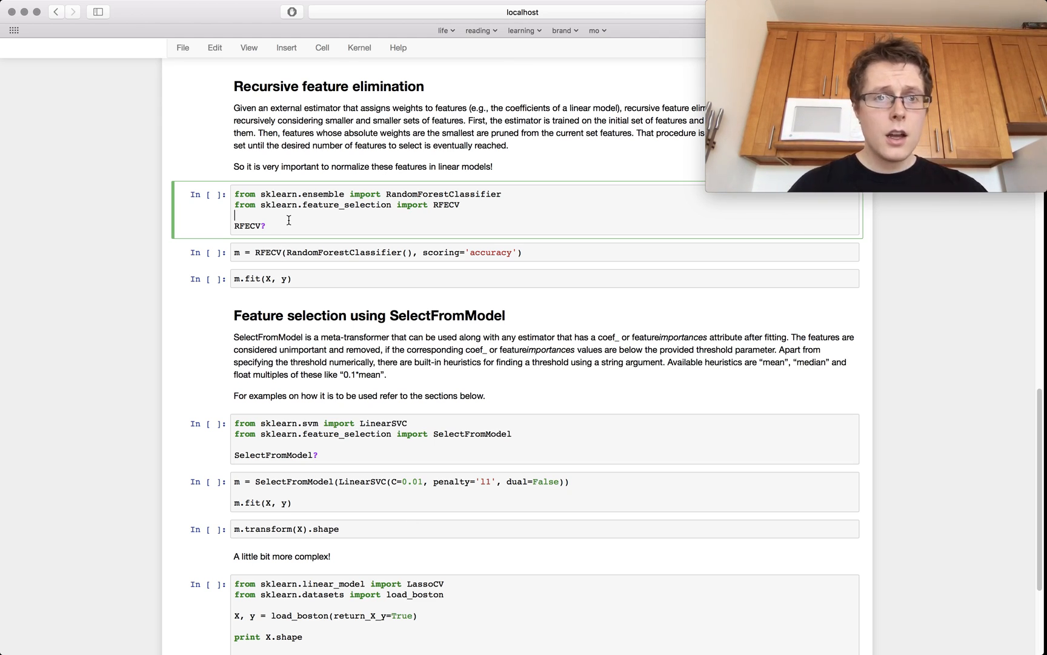
# Run the RandomForestClassifier and RFECV import cell, read the RFECV docstring and close it
pyautogui.press('shift+enter')
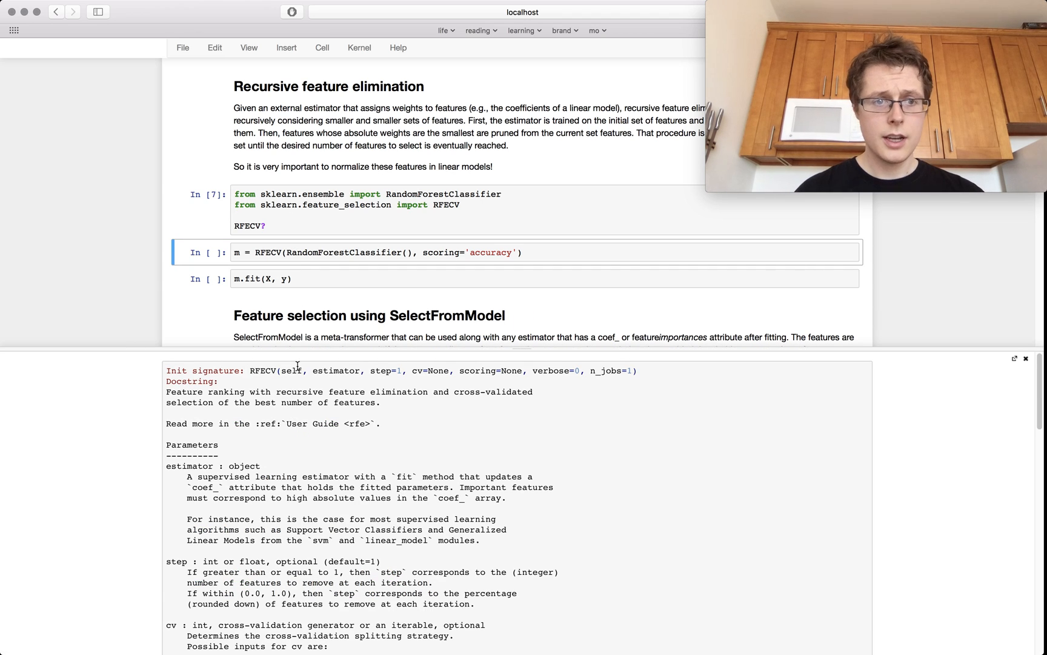
pyautogui.scroll(-3)
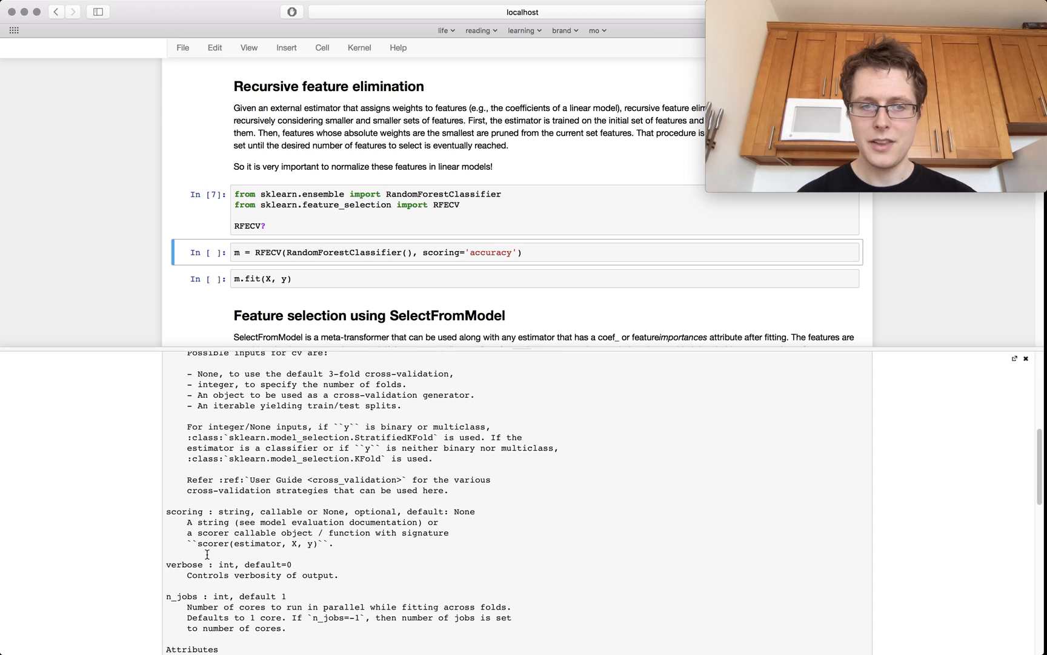
pyautogui.doubleClick(183, 510)
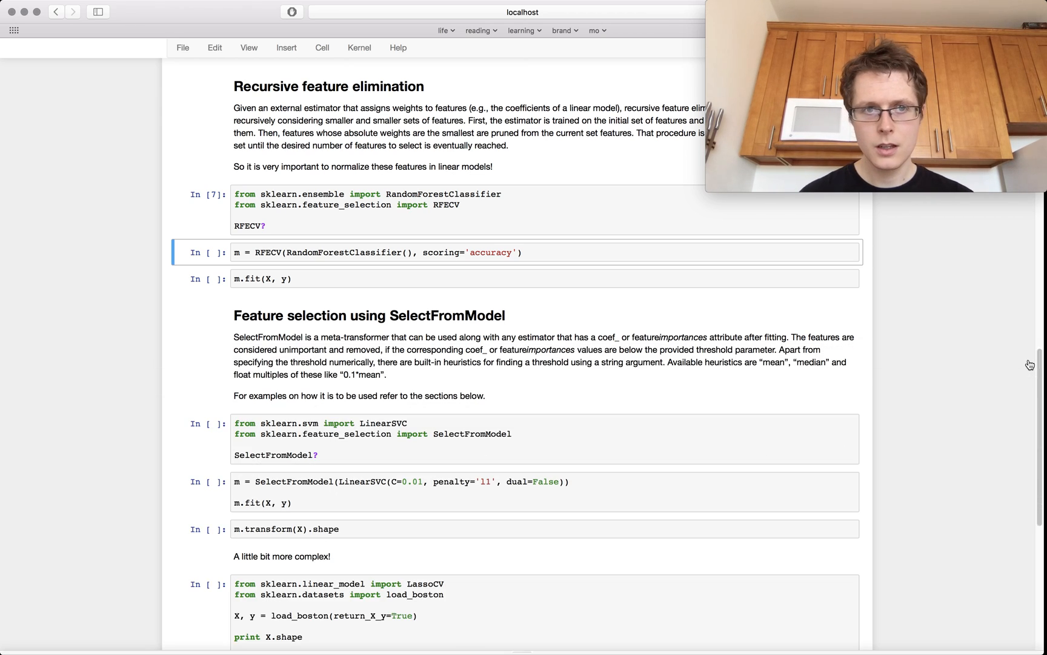
# Select the m = RFECV(...) cell building the random-forest selector with accuracy scoring
pyautogui.click(375, 252)
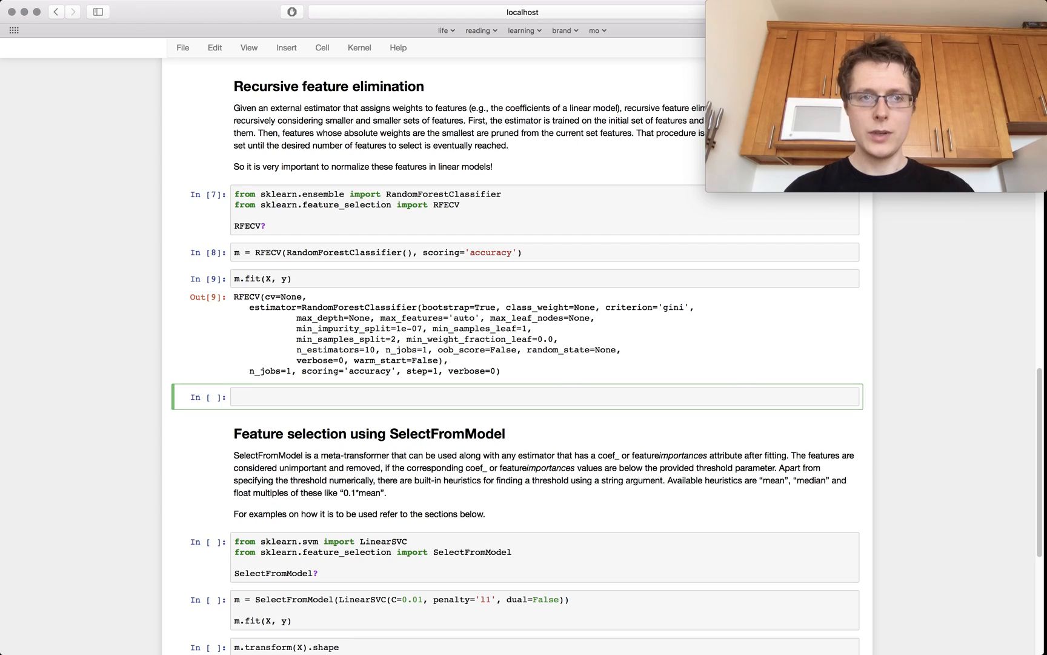
# Start a new cell scoring the fitted RFECV model on X, y for about 0.9933 accuracy
pyautogui.write('m.pr')
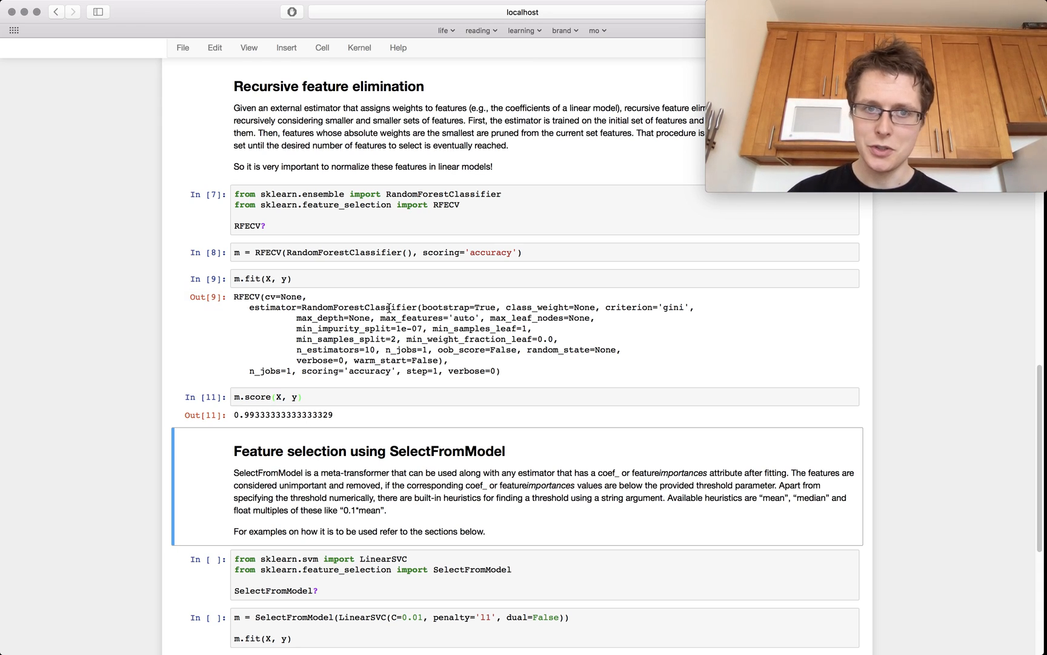
# Move down to the LinearSVC and SelectFromModel import cell with its docstring query
pyautogui.scroll(-3)
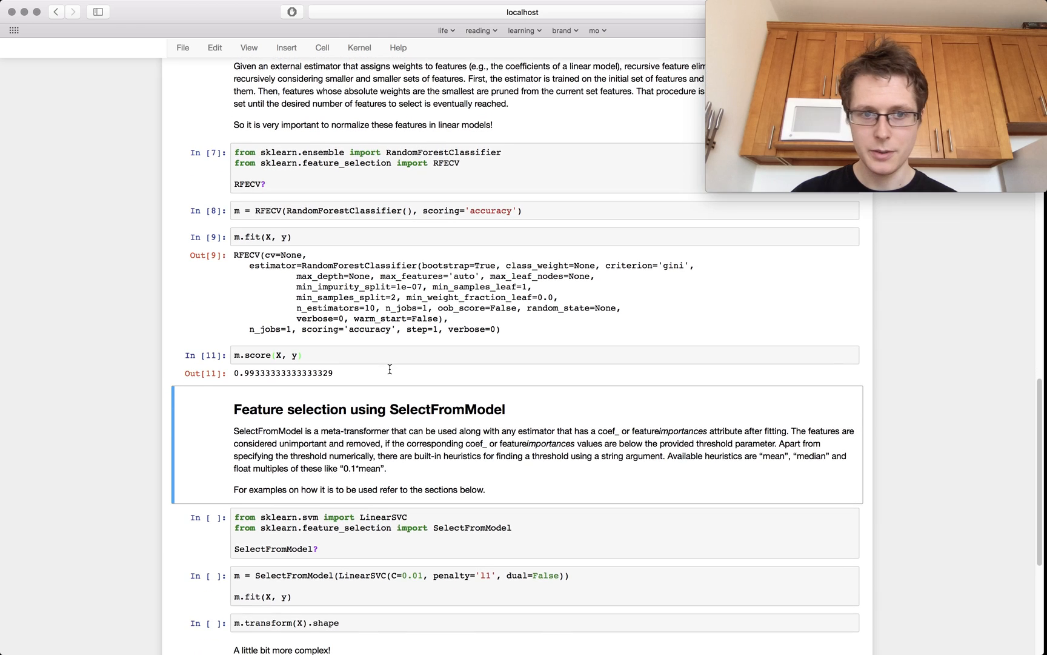
pyautogui.scroll(-3)
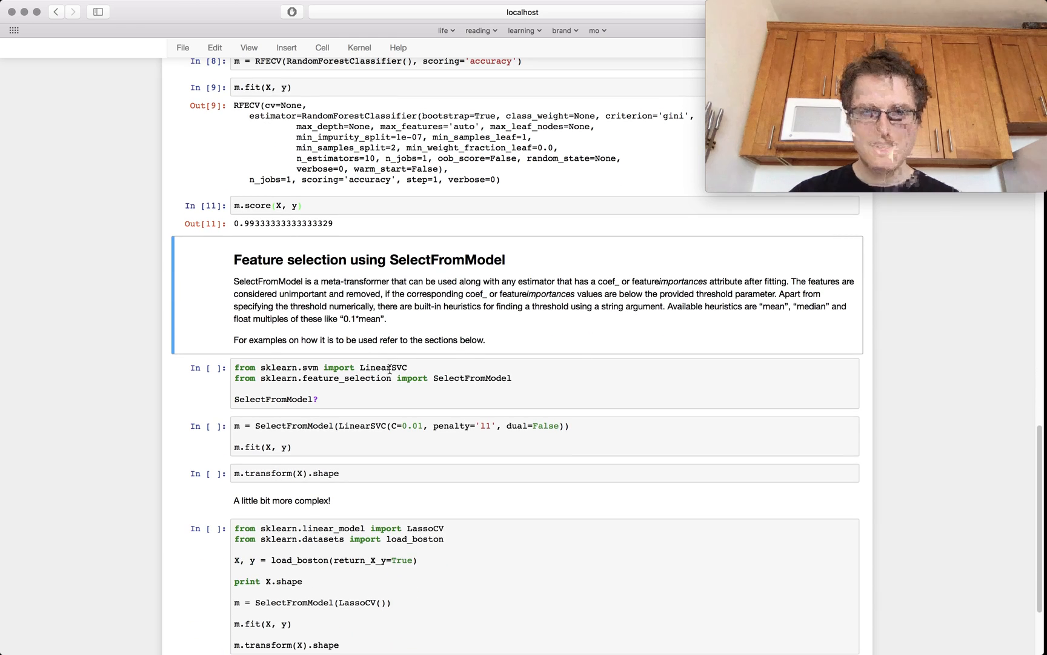
pyautogui.scroll(-3)
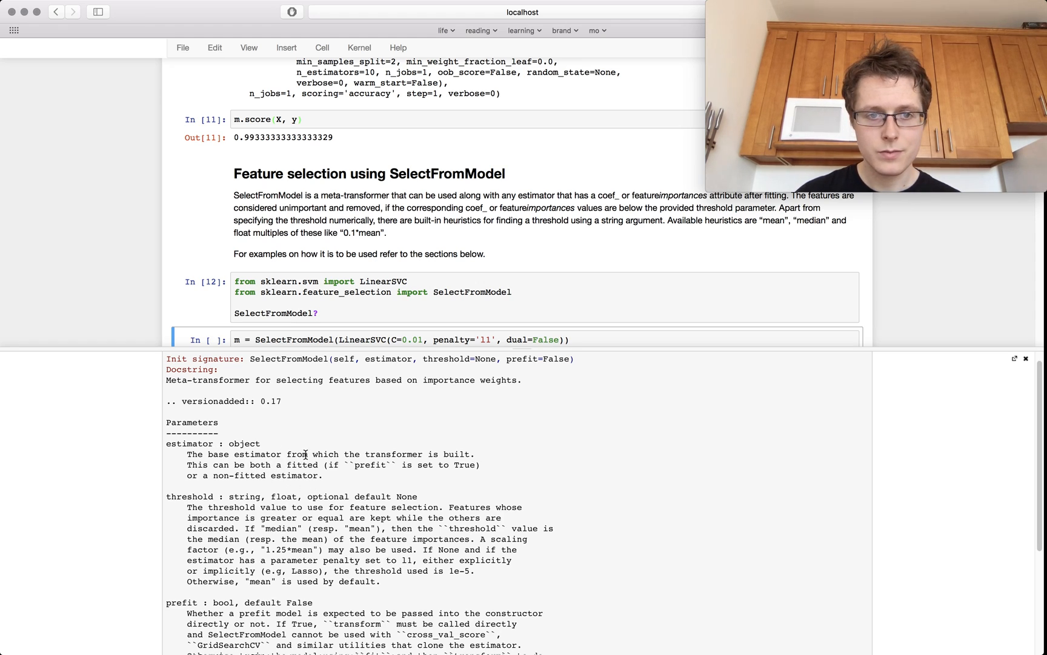
# Collapse the SelectFromModel docstring pager so only the notebook cells remain
pyautogui.moveTo(304, 454); pyautogui.dragTo(315, 464)
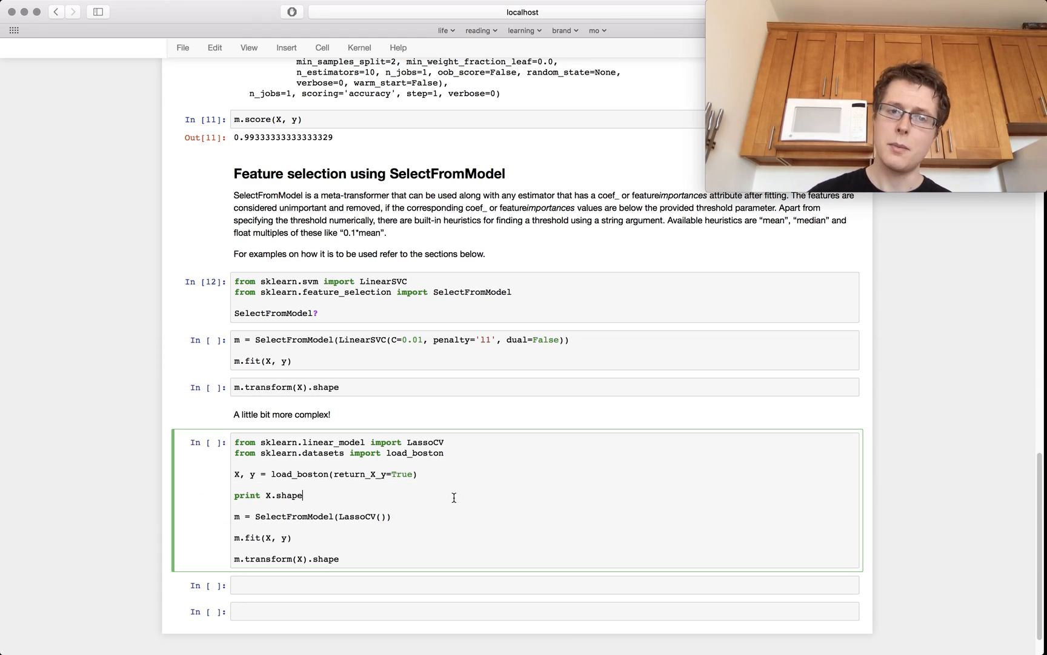
# Highlight SelectFromModel in the LassoCV and load_boston example cell
pyautogui.doubleClick(359, 516)
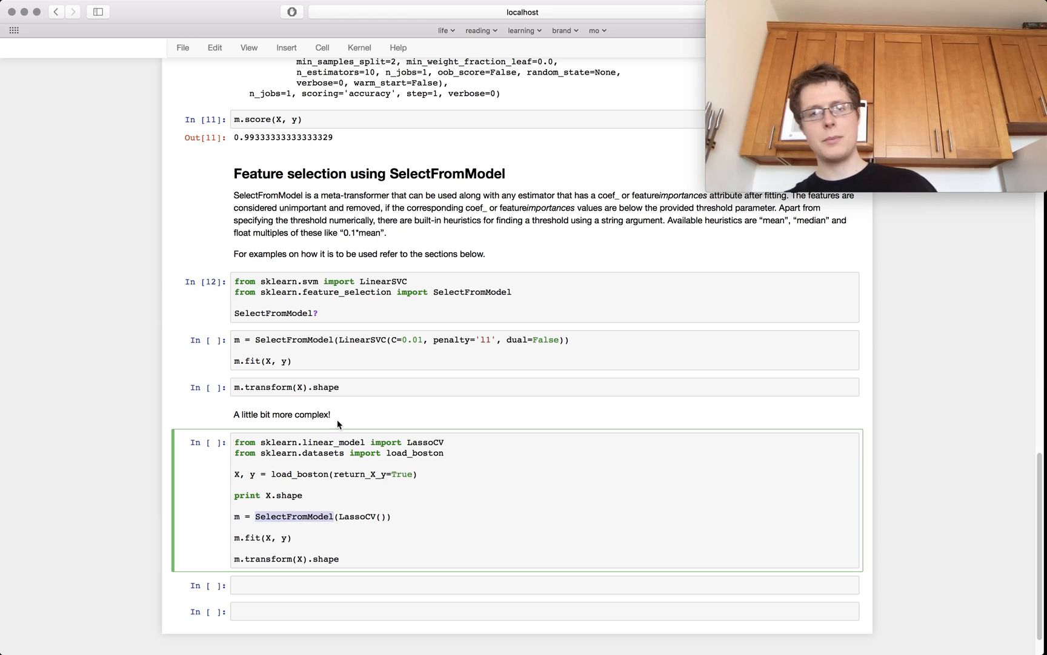
pyautogui.moveTo(376, 294)
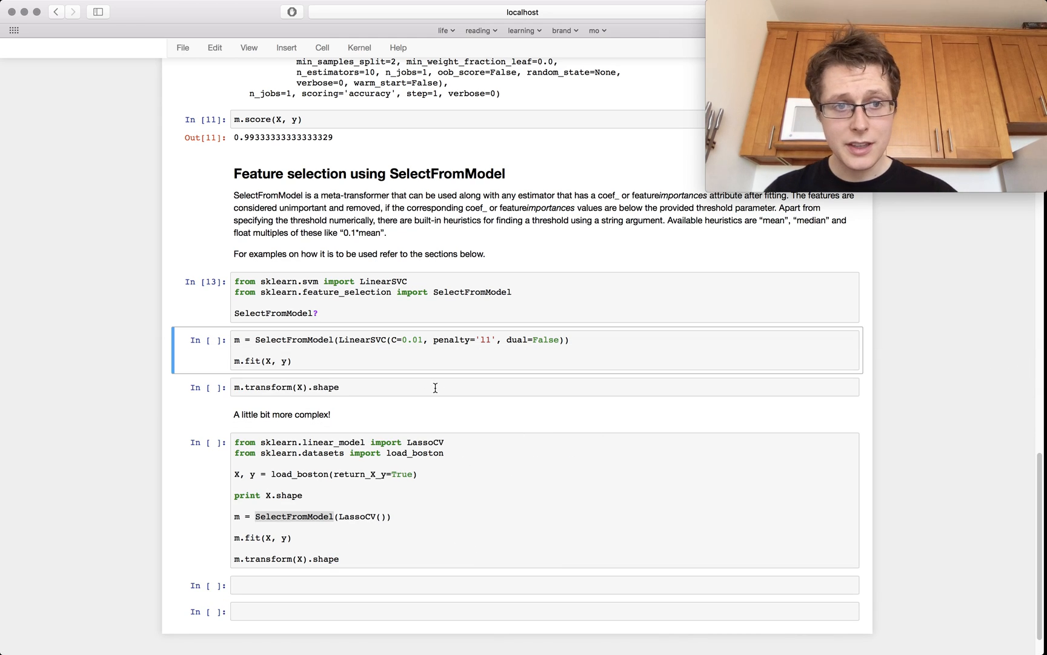
# Fit SelectFromModel with an L1-penalised LinearSVC and reduce the data to shape (150, 3)
pyautogui.click(401, 350)
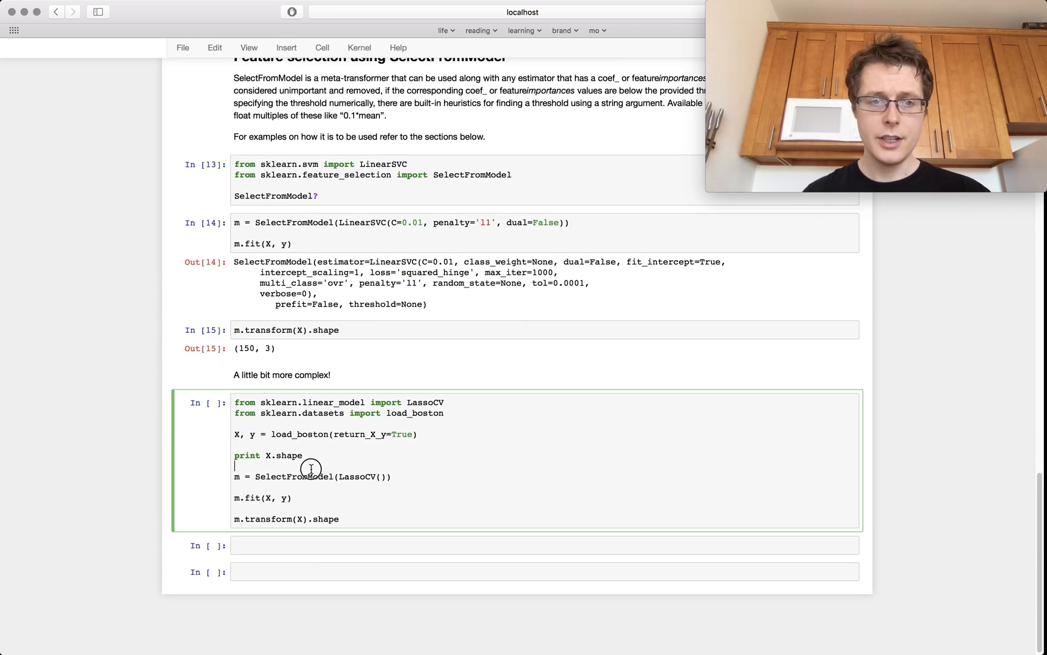
# Run the LassoCV cell on the Boston data, reducing (506, 13) to (506, 10)
pyautogui.doubleClick(293, 477)
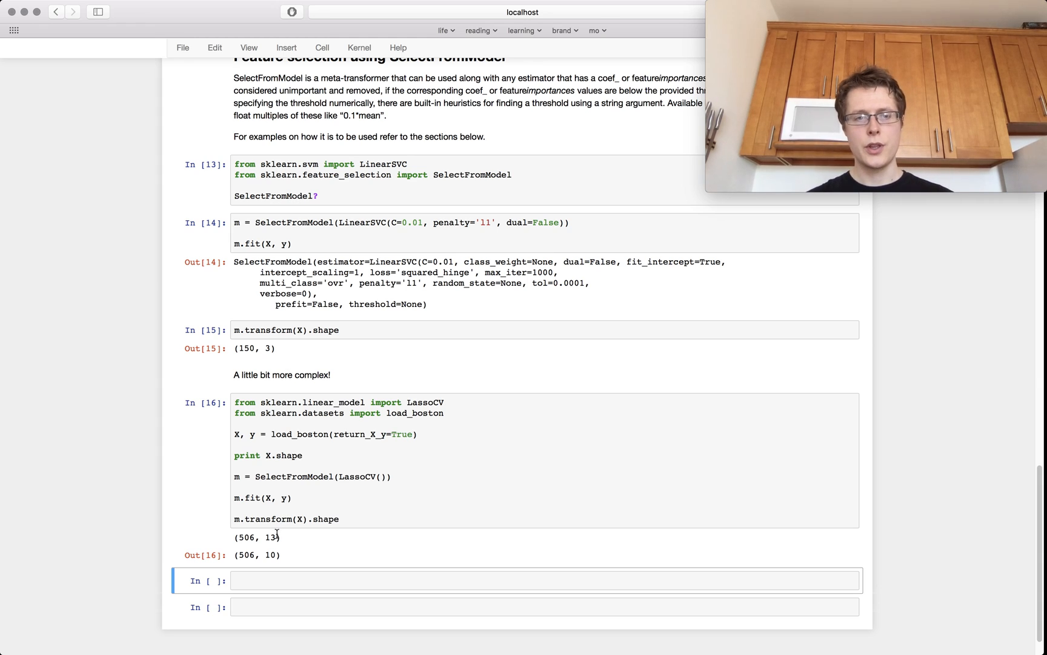
pyautogui.moveTo(272, 557)
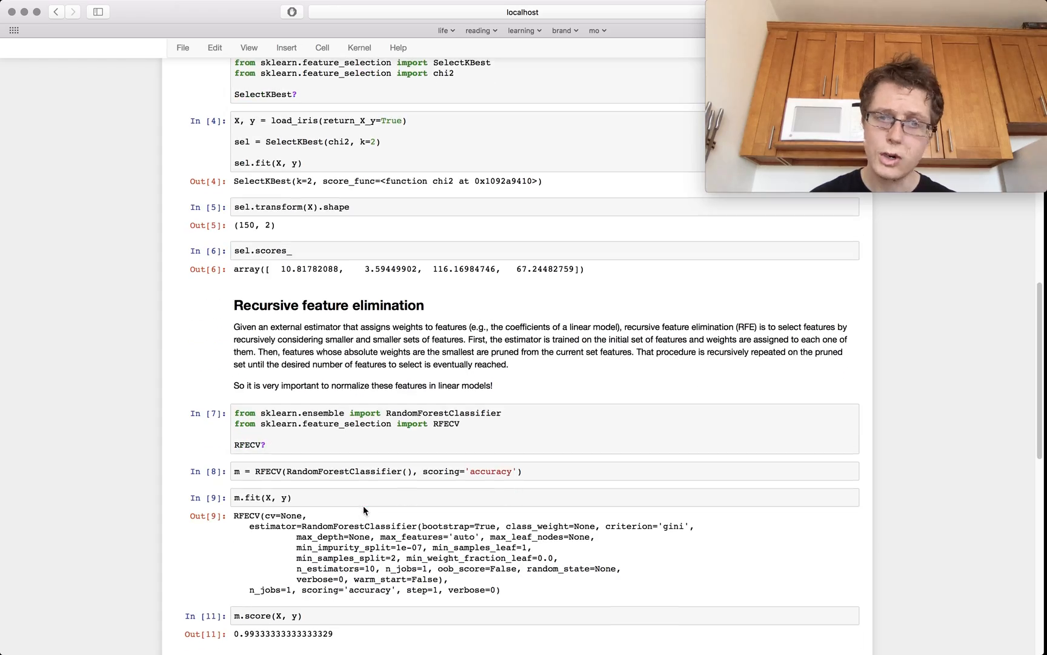
pyautogui.scroll(-3)
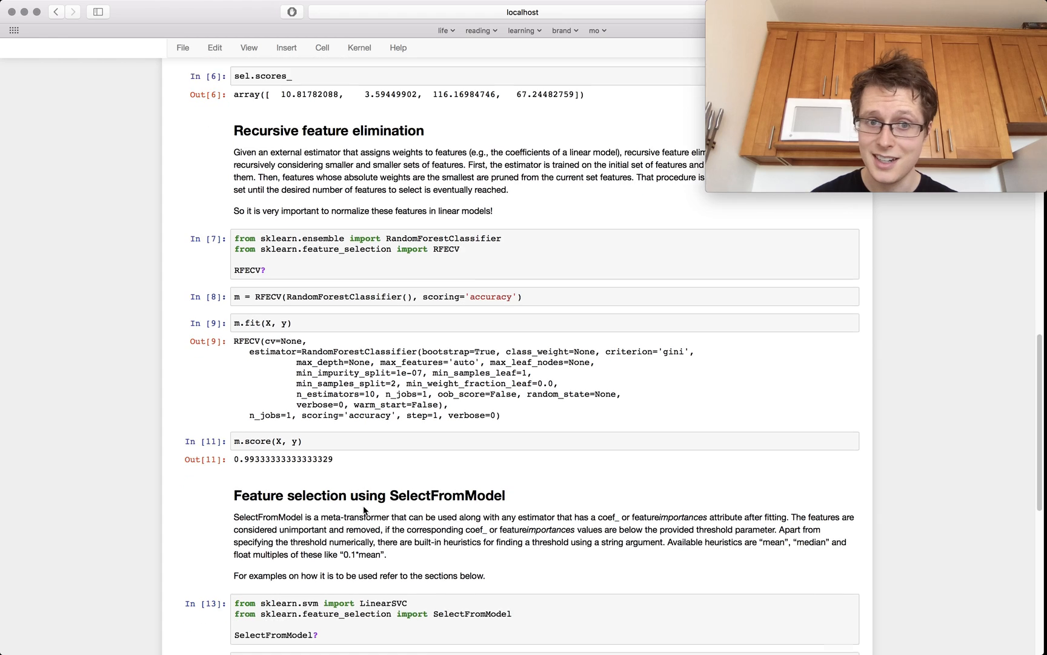
pyautogui.scroll(-3)
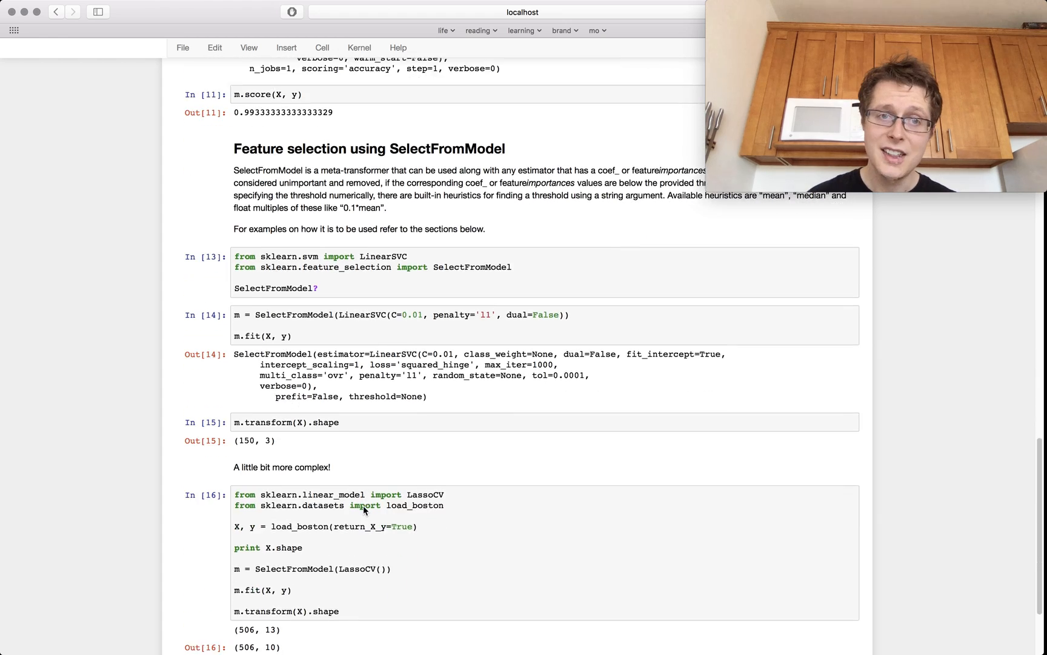
pyautogui.scroll(-3)
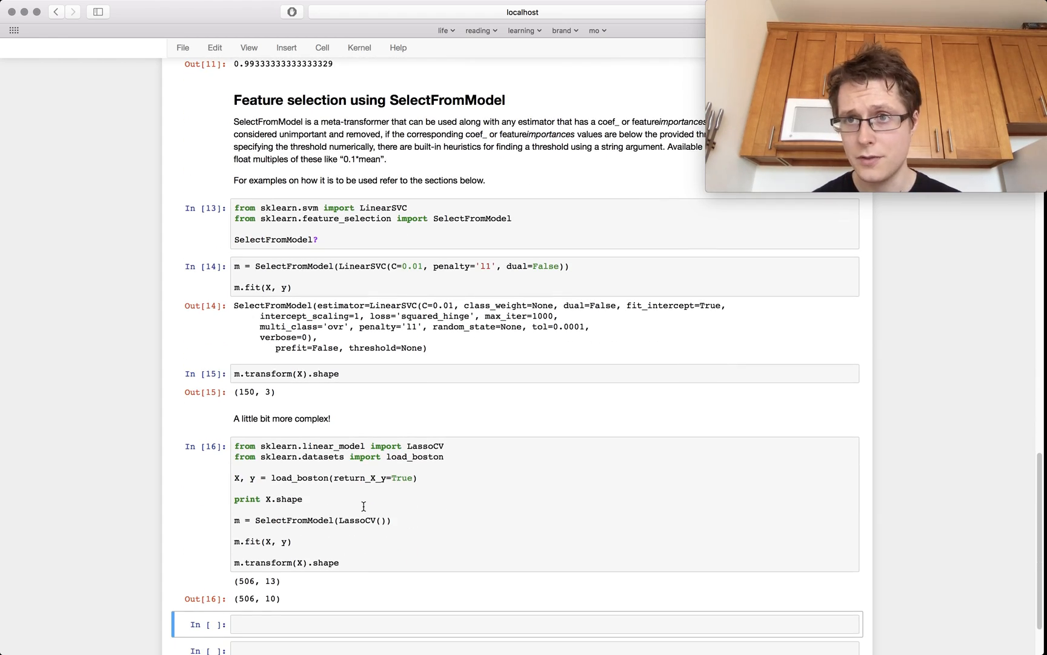